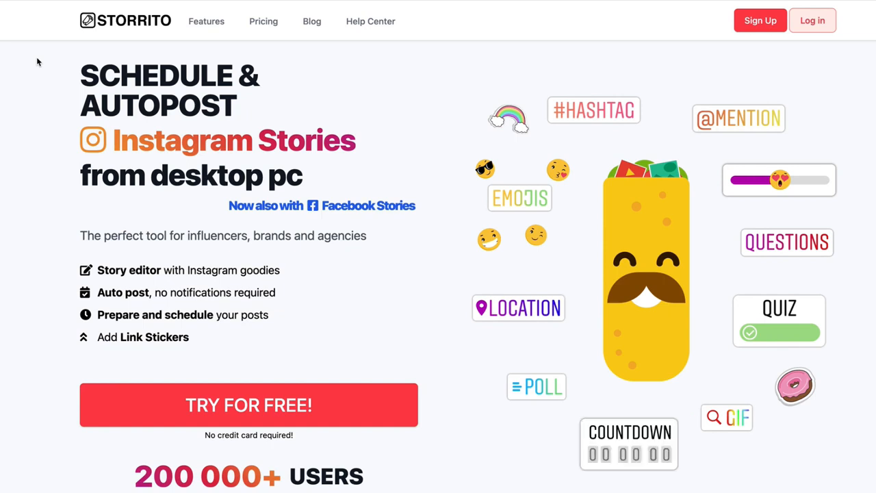
mouse_move(98, 267)
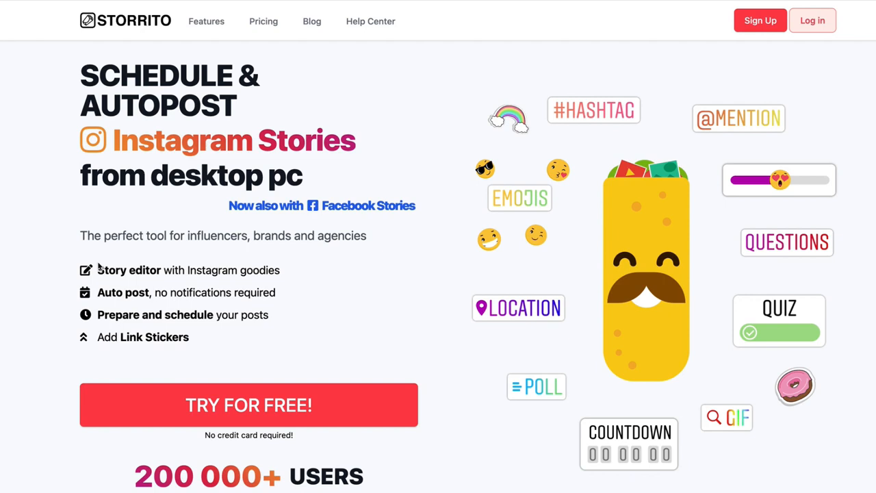
mouse_move(152, 268)
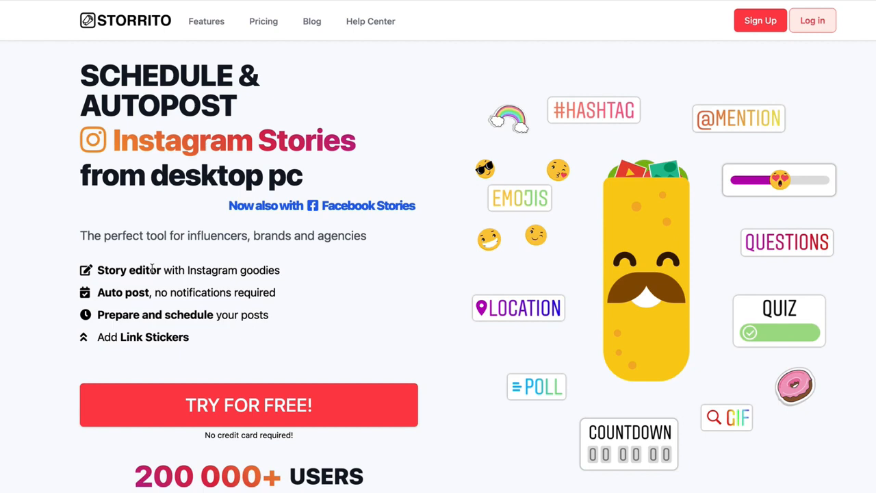
mouse_move(226, 77)
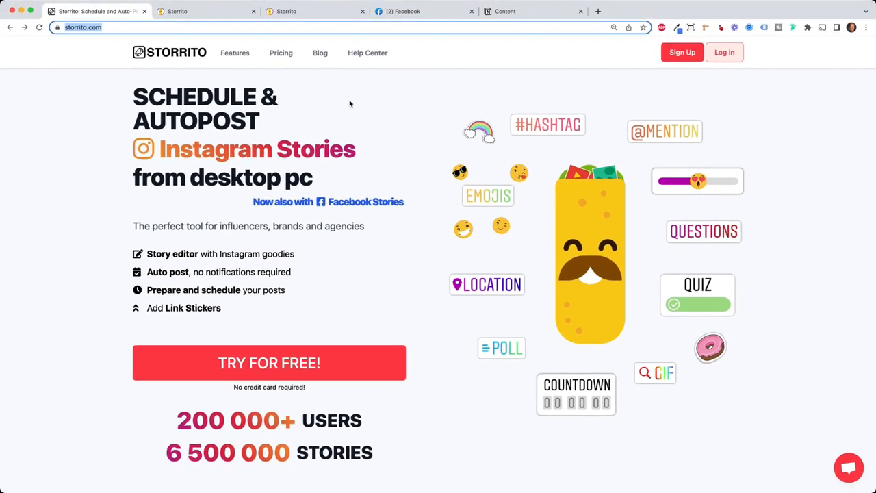
mouse_move(369, 98)
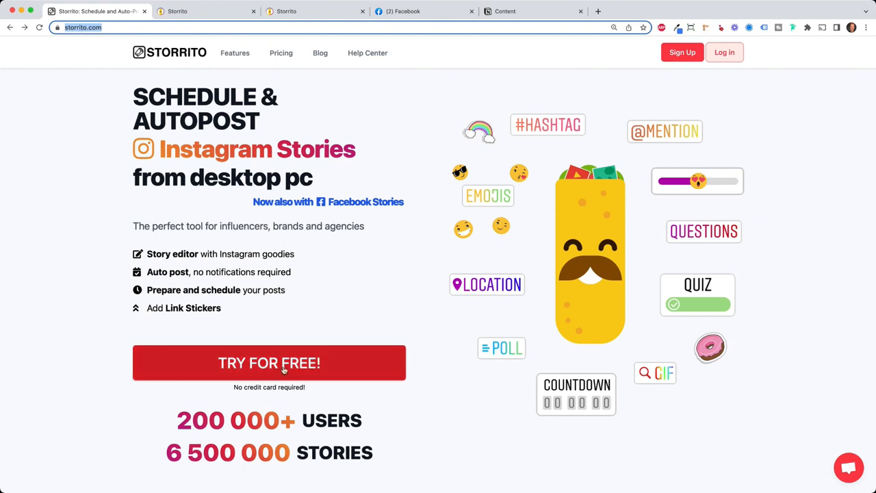
Start a free Storrito account and enter the dashboard with the connected Instagram account.
left_click(268, 363)
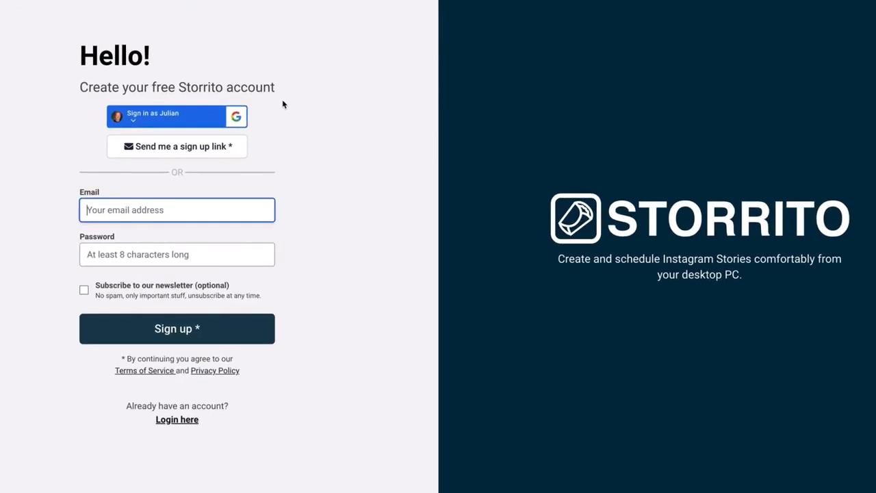
mouse_move(245, 238)
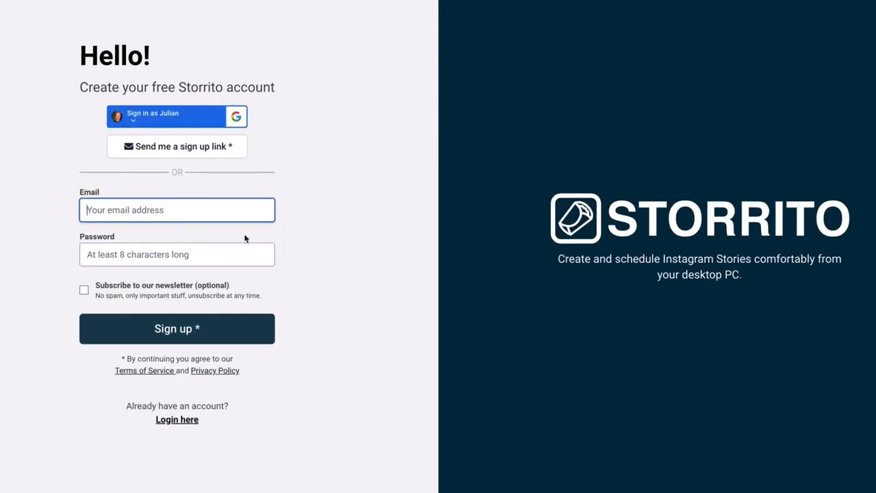
mouse_move(265, 238)
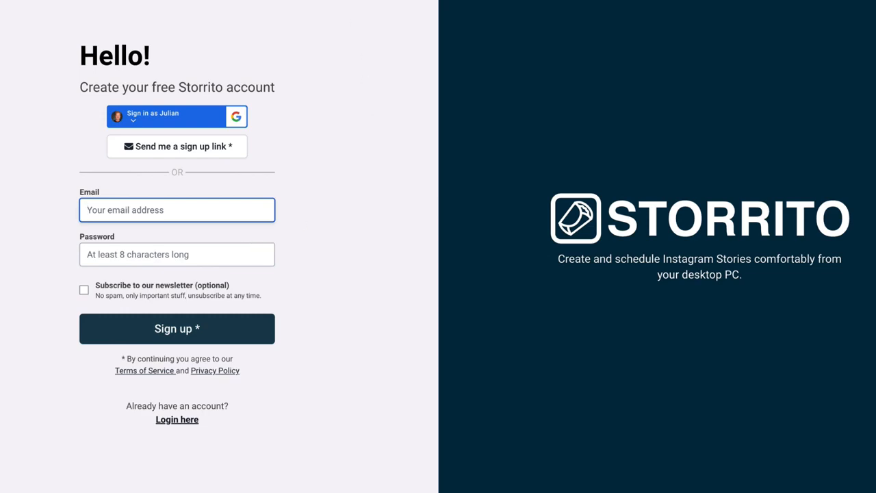
left_click(165, 116)
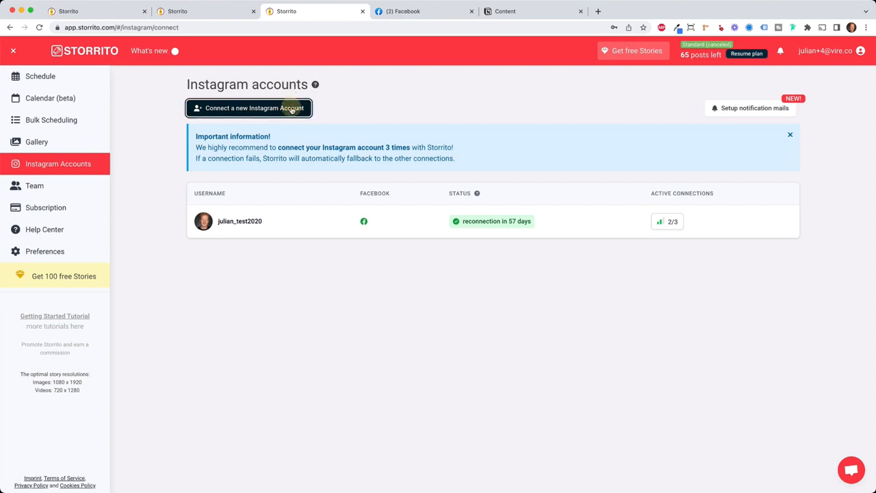
left_click(248, 107)
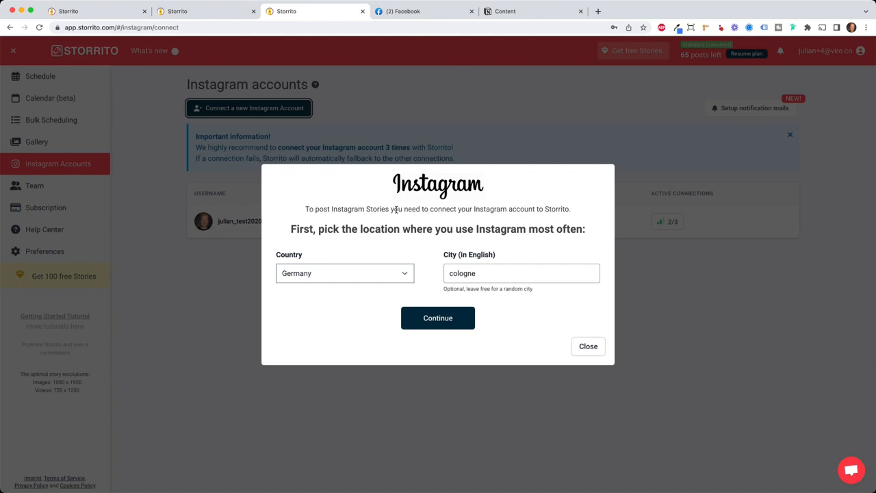
mouse_move(394, 244)
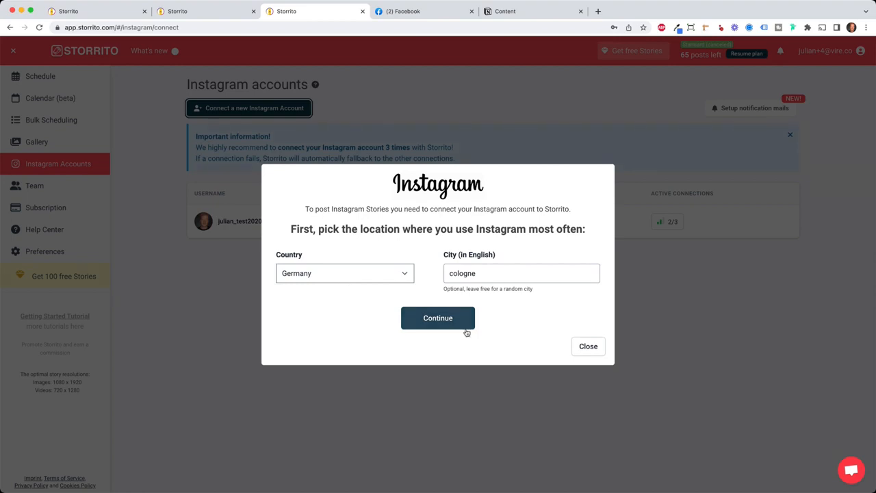
left_click(438, 318)
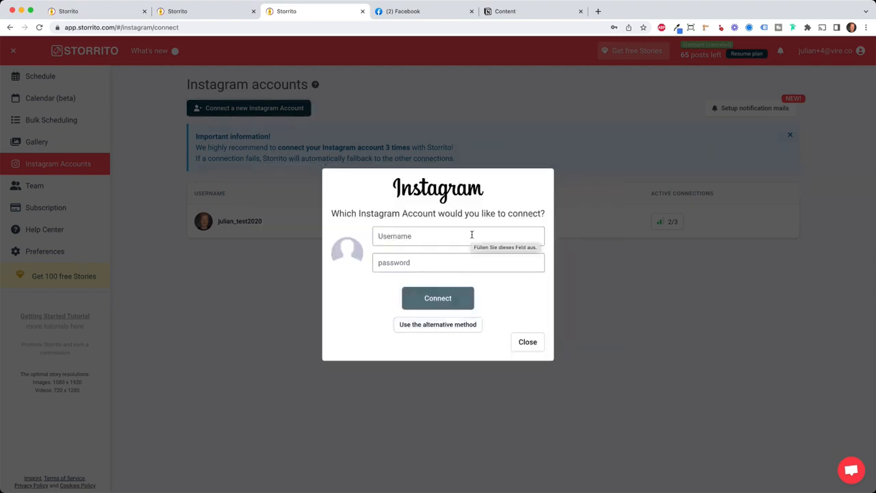
left_click(438, 298)
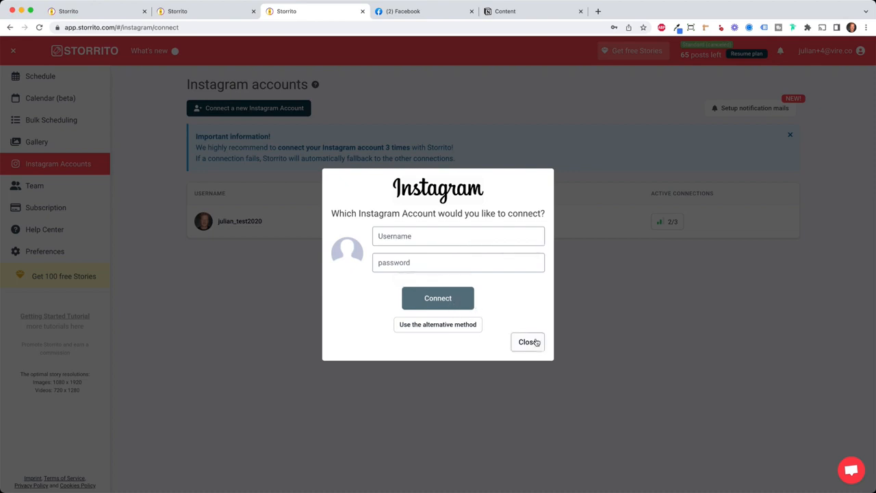
left_click(528, 342)
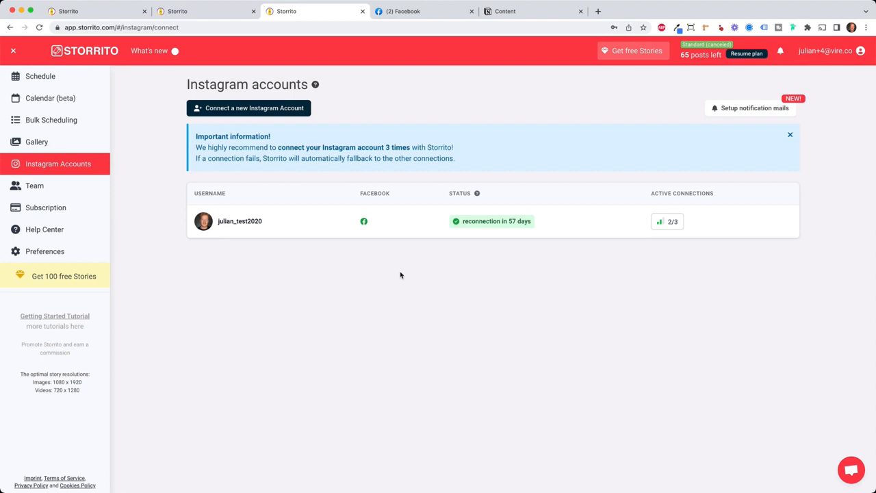
mouse_move(559, 312)
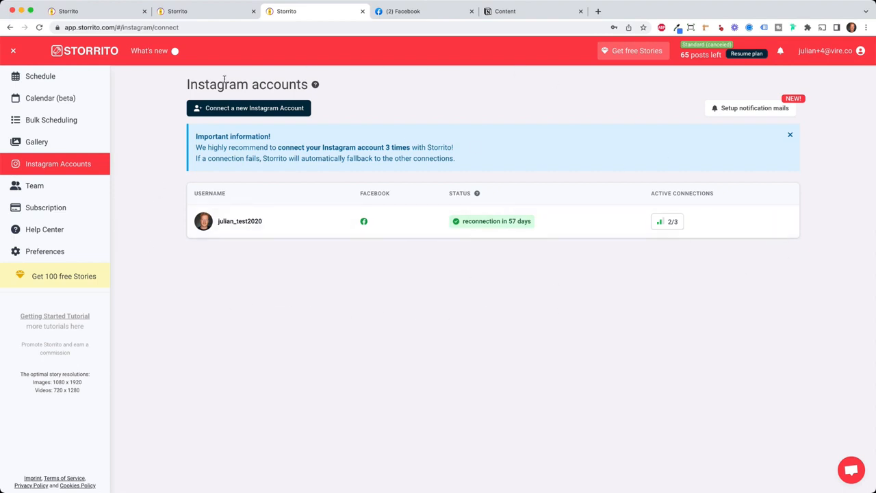
Show the gallery and bring up the posting/editing options for the uploaded cat video.
left_click(37, 141)
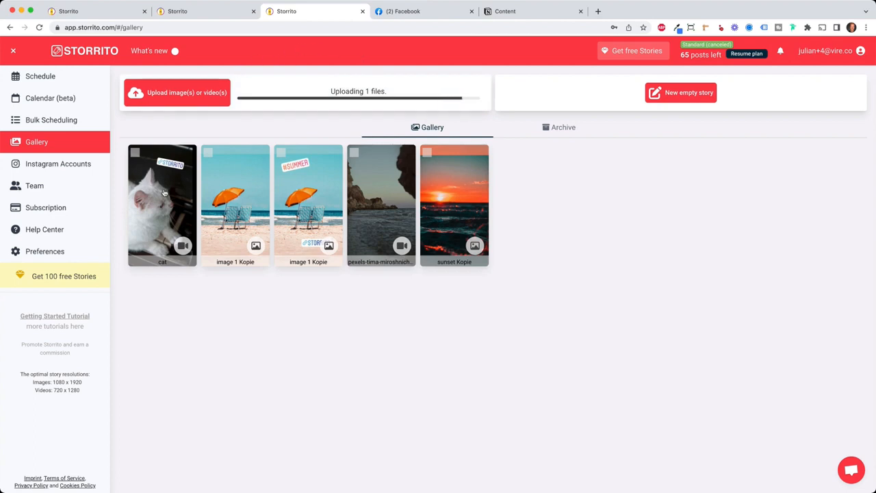
left_click(161, 205)
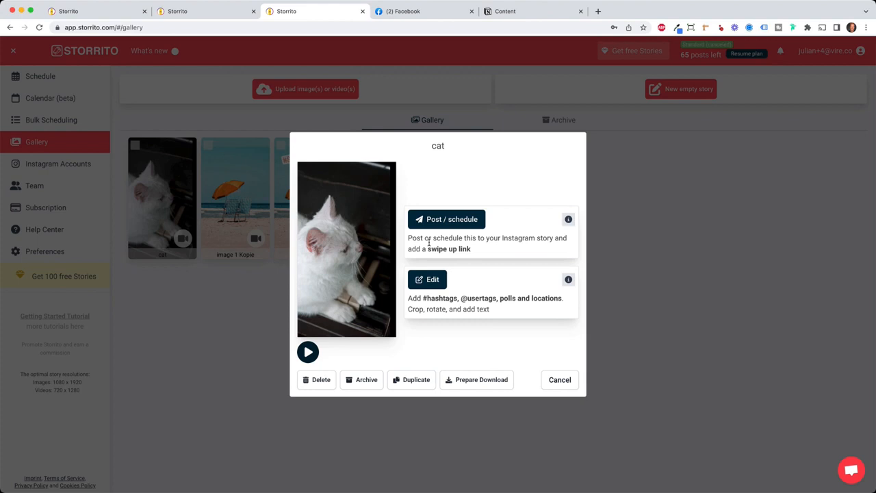
mouse_move(450, 184)
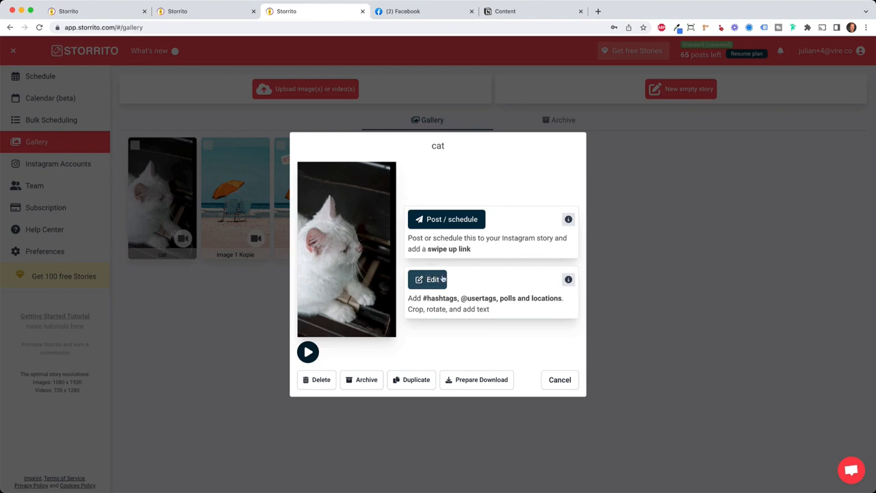
Load the cat video in the story editor, preview it and trim the clip to about 18 seconds.
left_click(427, 279)
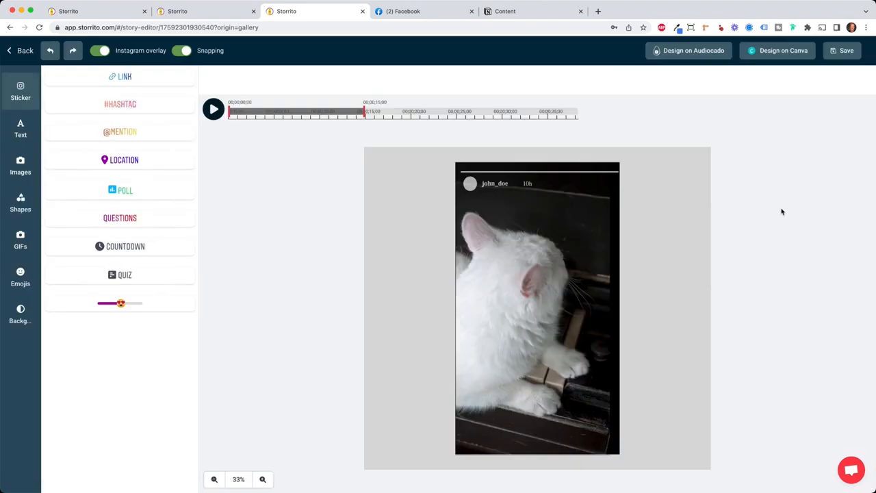
mouse_move(268, 230)
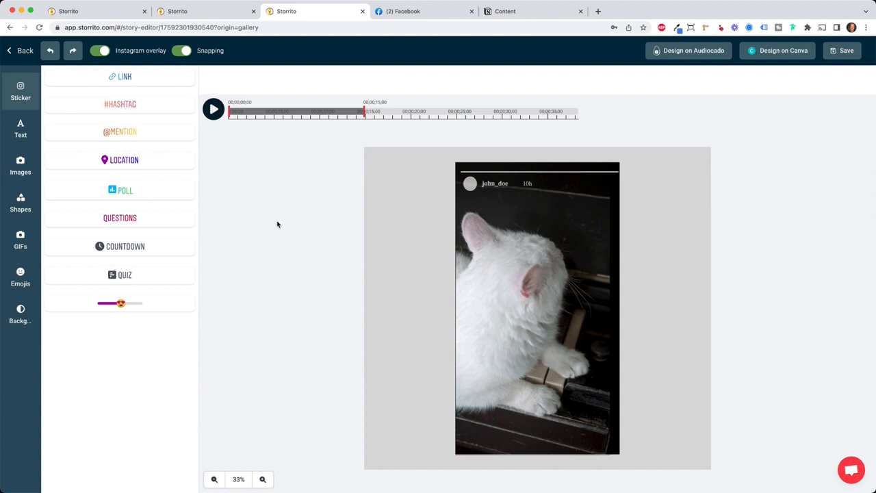
mouse_move(15, 157)
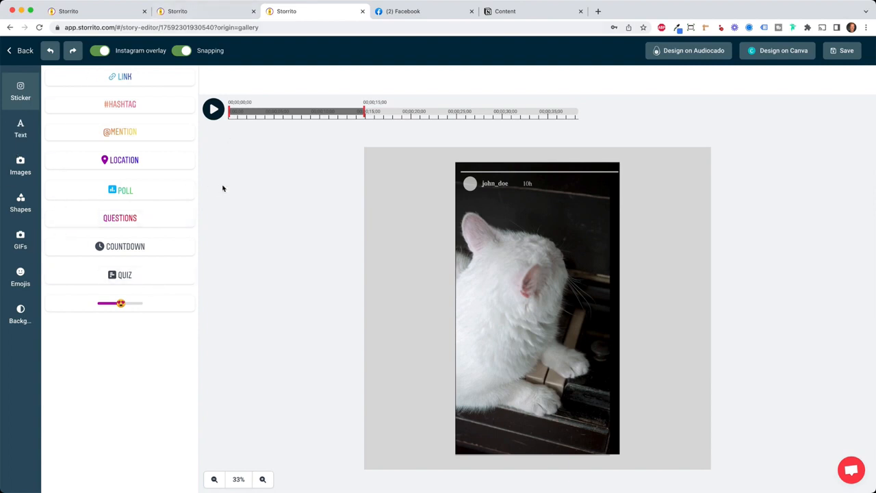
left_click(213, 110)
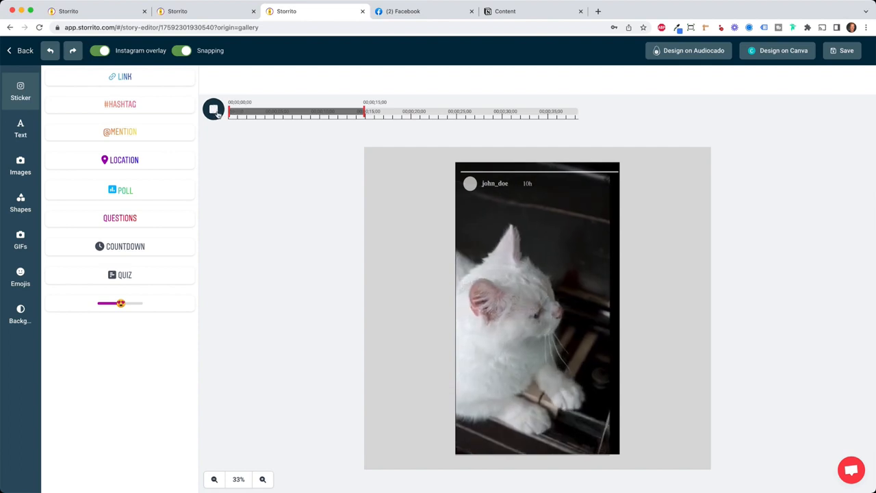
left_click(214, 110)
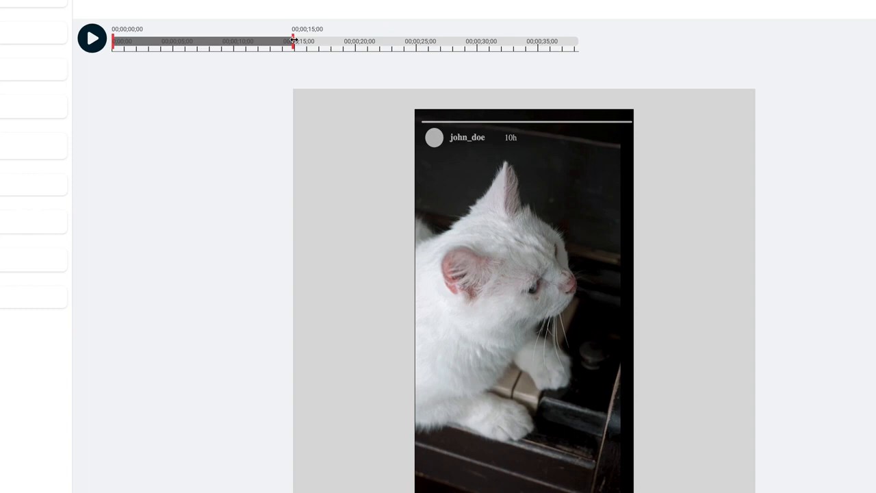
left_click_drag(293, 38, 578, 38)
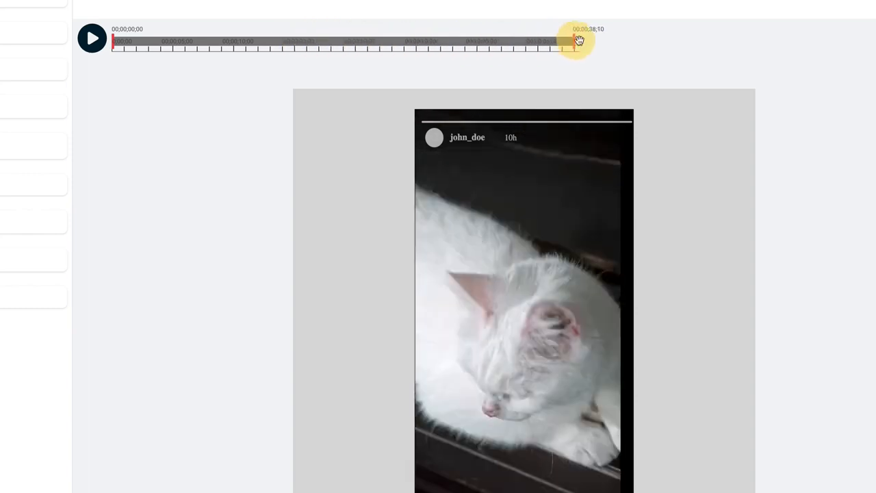
left_click_drag(573, 41, 577, 41)
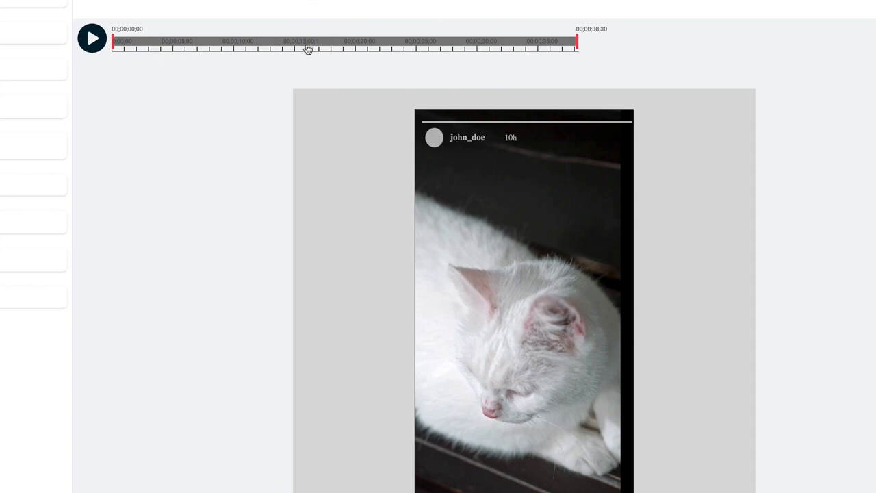
mouse_move(489, 49)
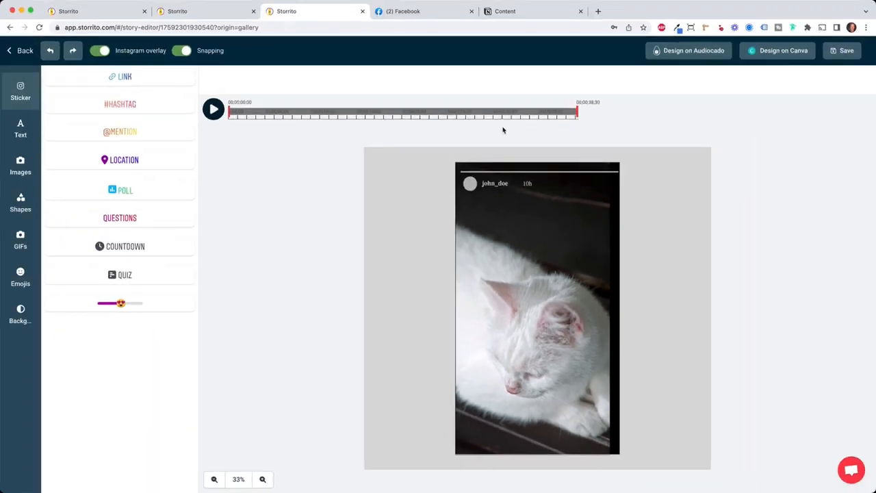
Choose the #HASHTAG sticker and focus its entry field to enter CAT.
left_click(120, 104)
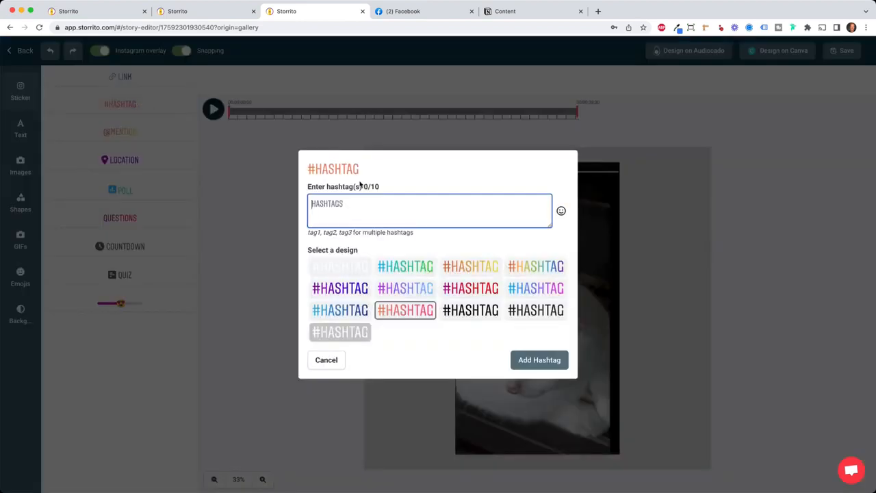
left_click(540, 358)
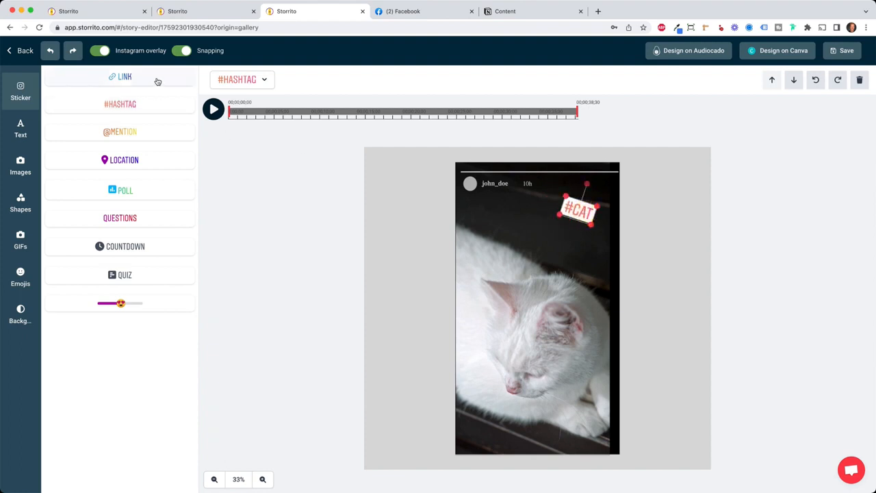
mouse_move(134, 164)
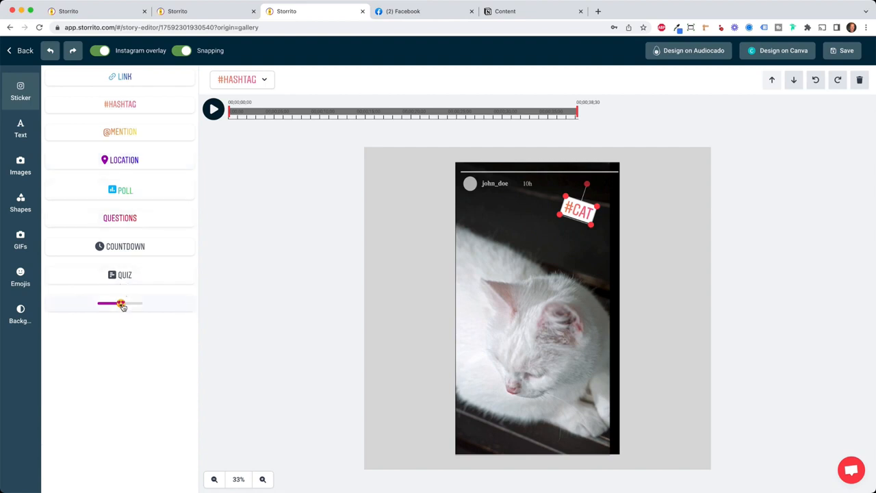
left_click(121, 304)
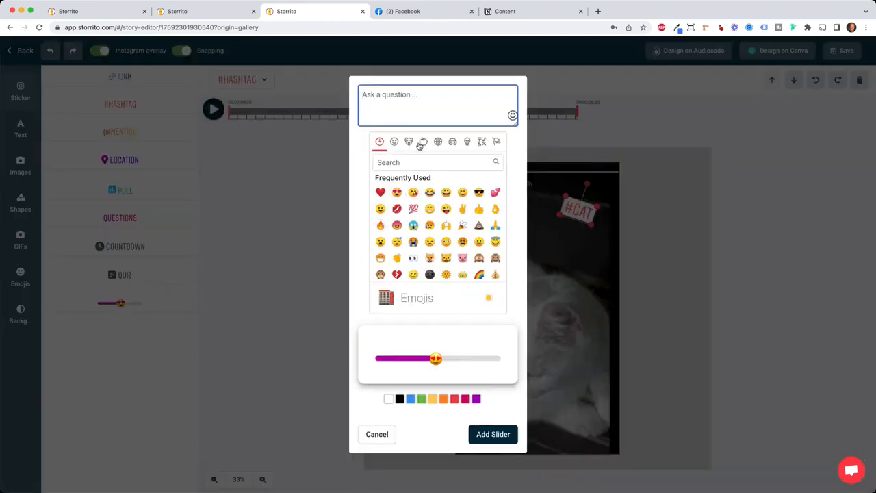
mouse_move(422, 141)
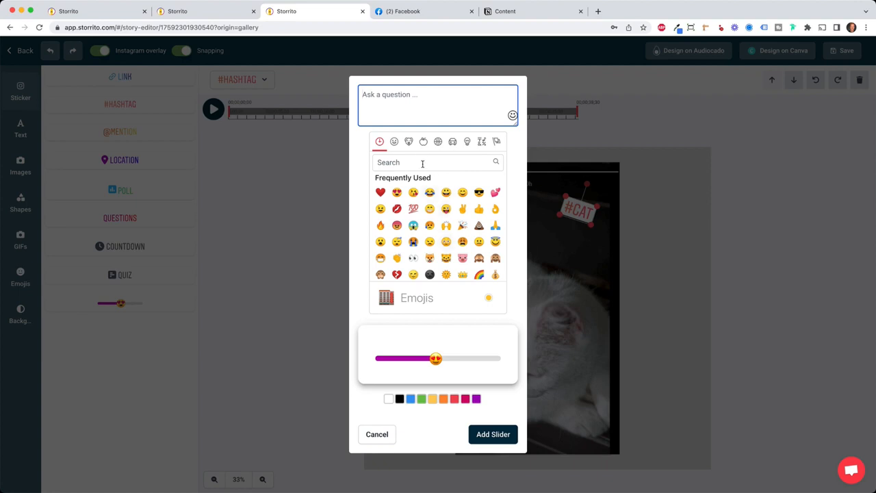
type("cat")
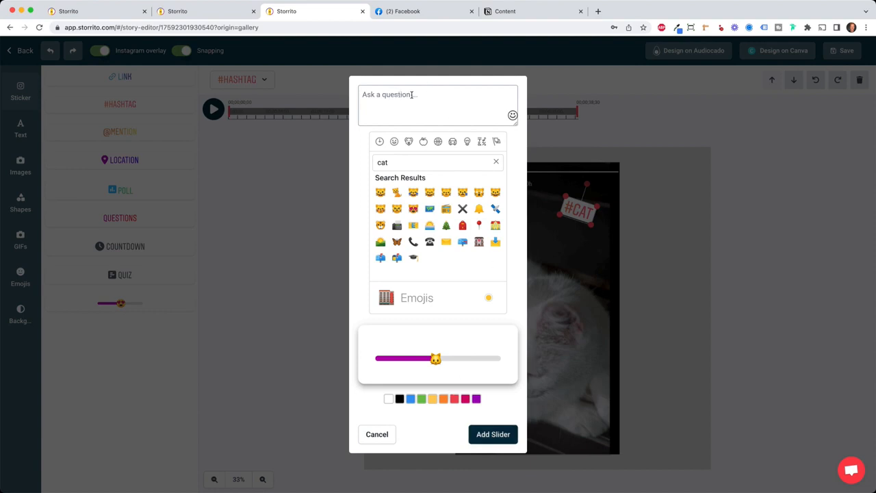
type("How much do you like this cat?")
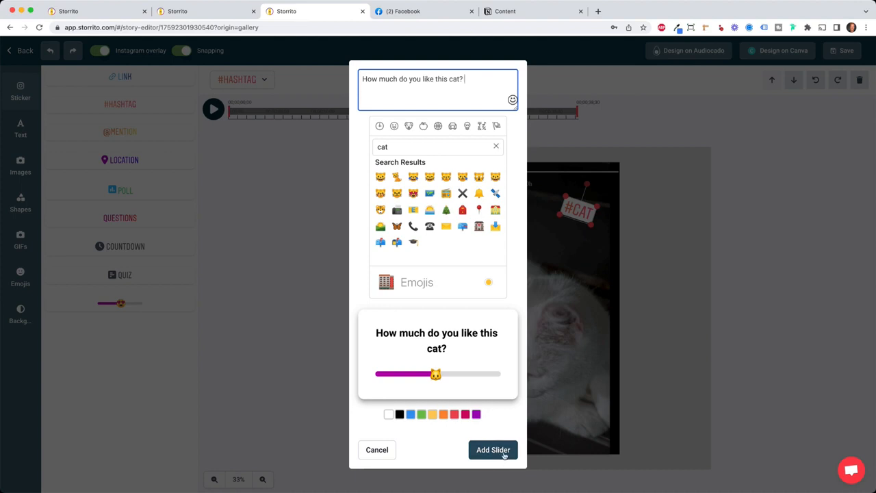
left_click(493, 449)
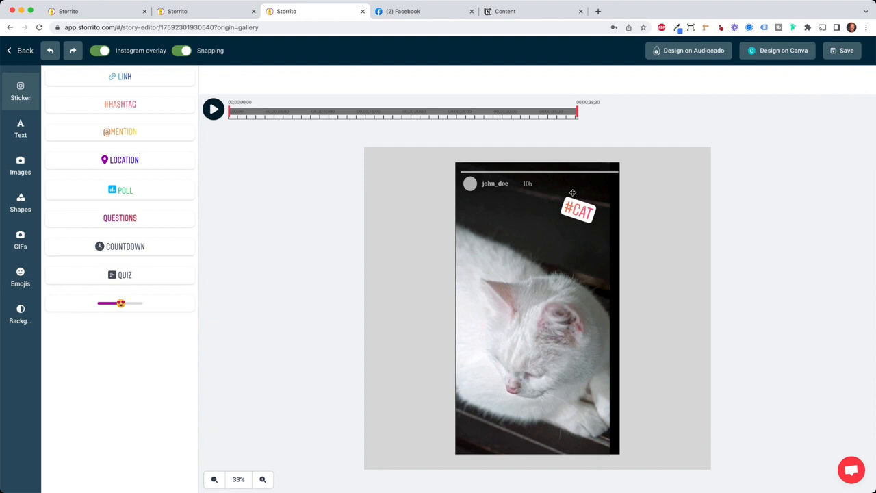
Browse the Text, Images, GIFs and Emojis panels, preview the story and save it to the gallery.
left_click(21, 128)
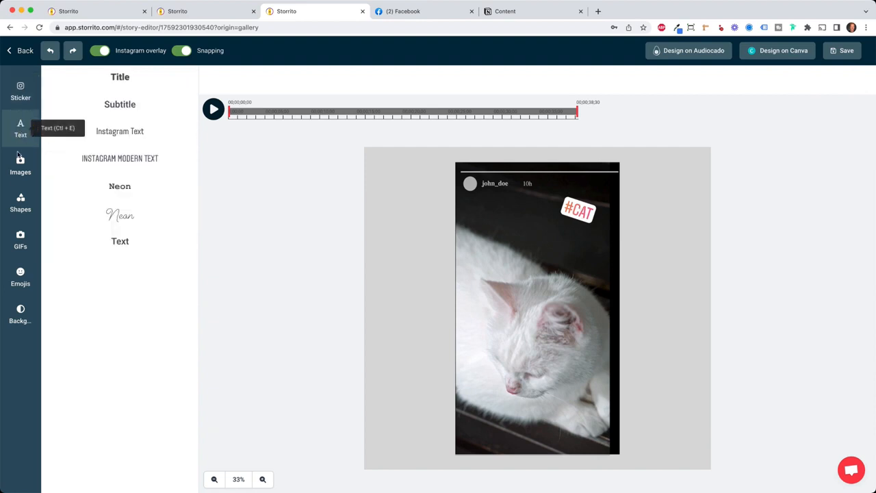
left_click(21, 164)
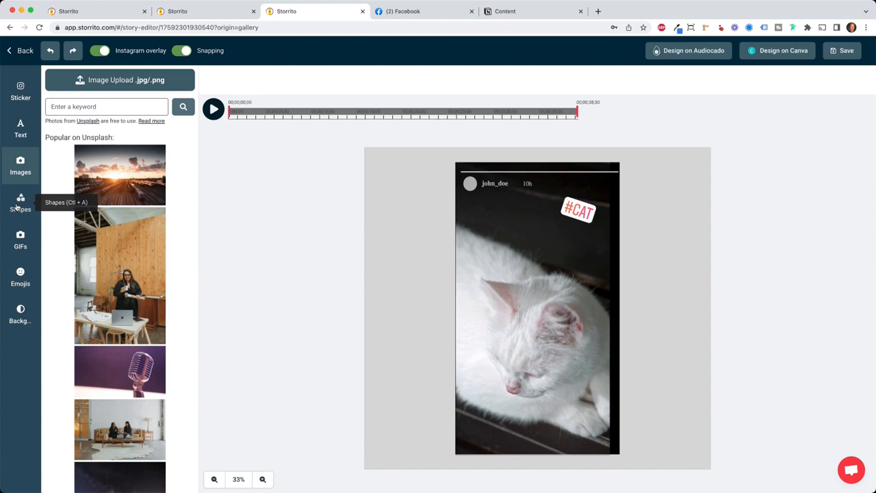
left_click(20, 240)
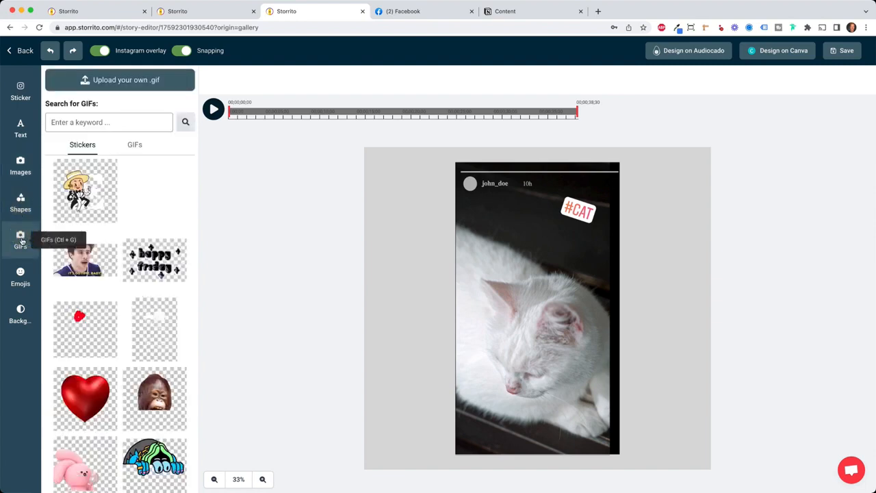
left_click(20, 276)
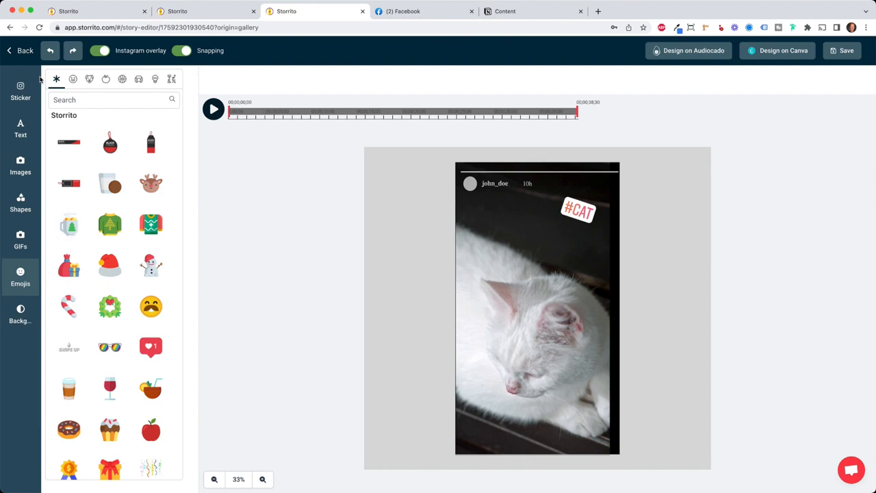
left_click(213, 109)
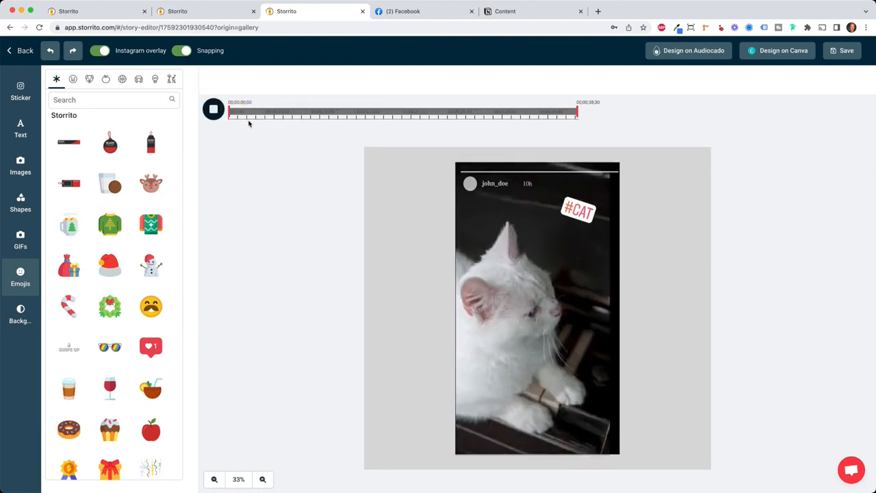
left_click(578, 211)
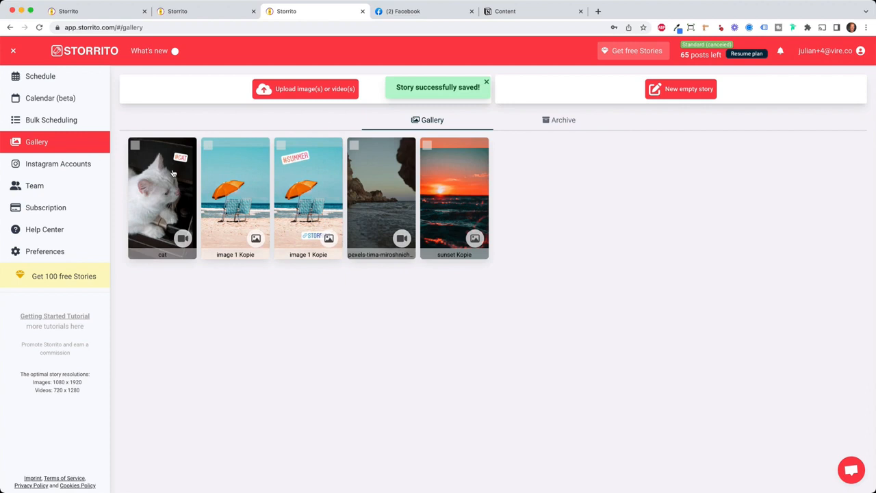
mouse_move(175, 172)
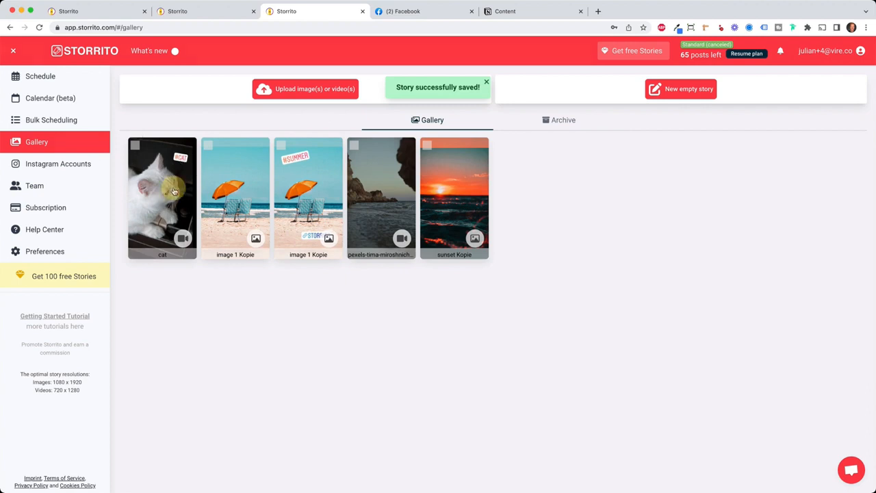
Select the saved cat story in the gallery and go to its Post/schedule settings.
left_click(161, 199)
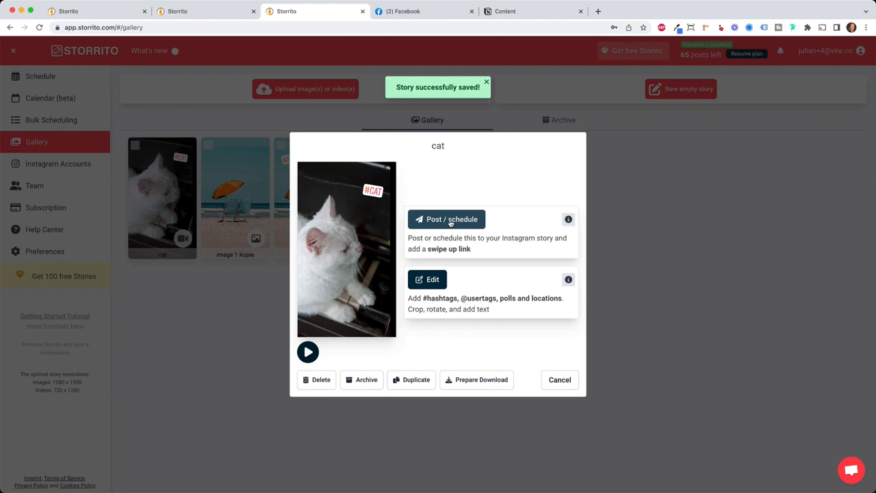
left_click(446, 219)
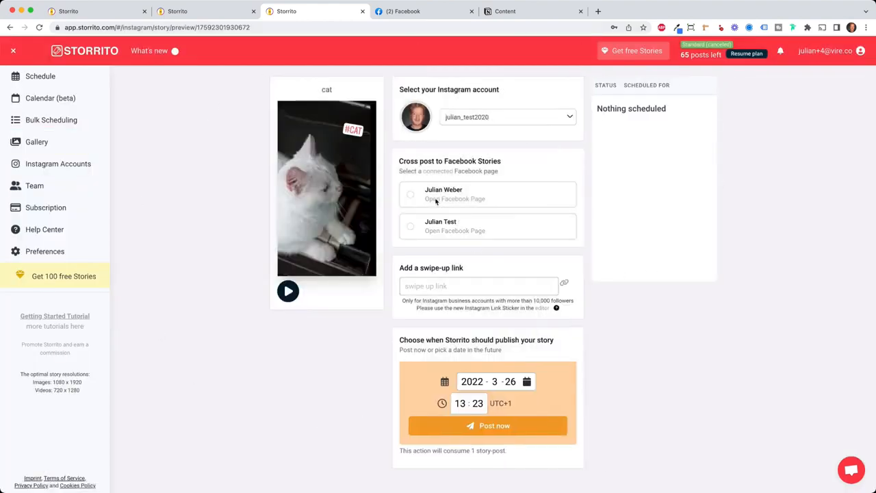
Keep the Instagram account, enable cross-posting to the Julian Test Facebook page and begin a swipe-up link.
left_click(507, 116)
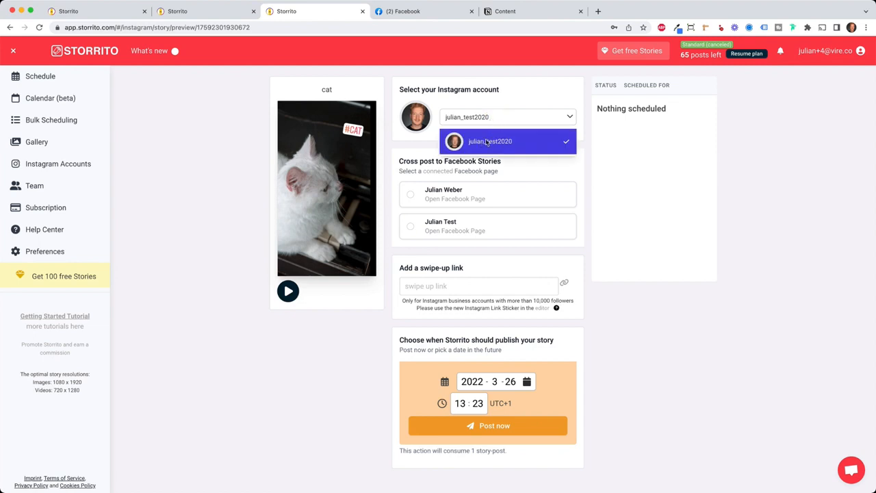
mouse_move(550, 137)
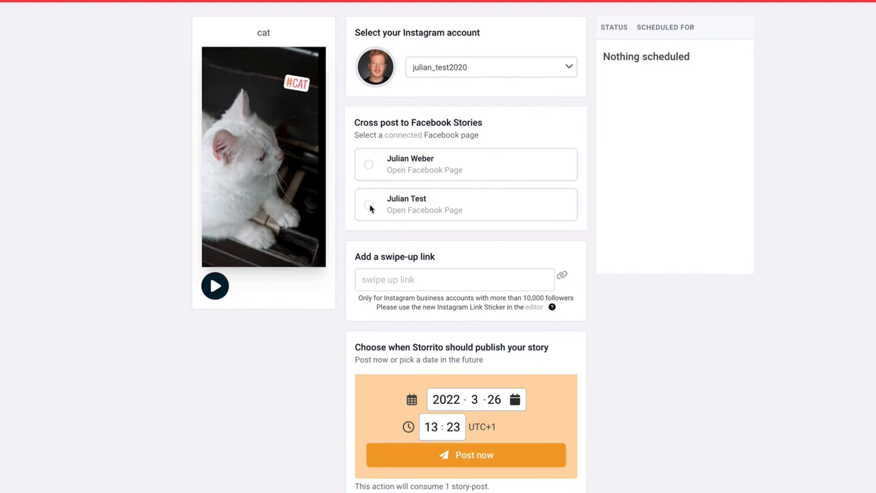
left_click(370, 204)
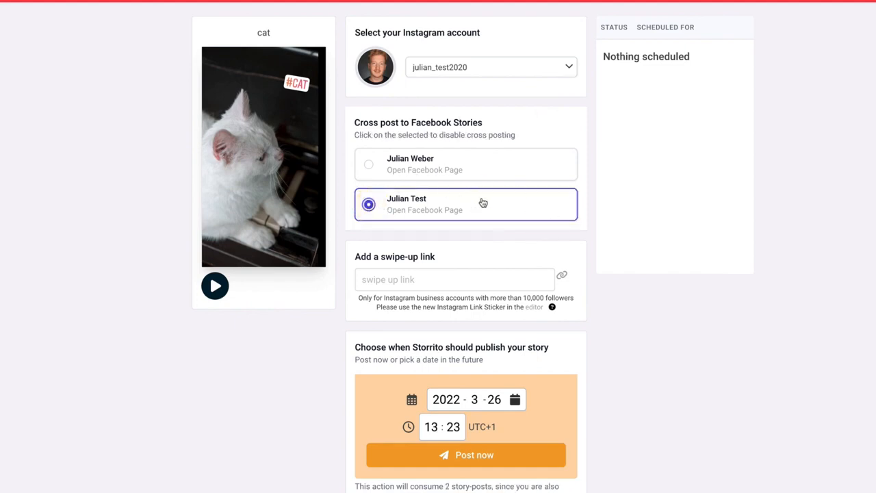
mouse_move(541, 294)
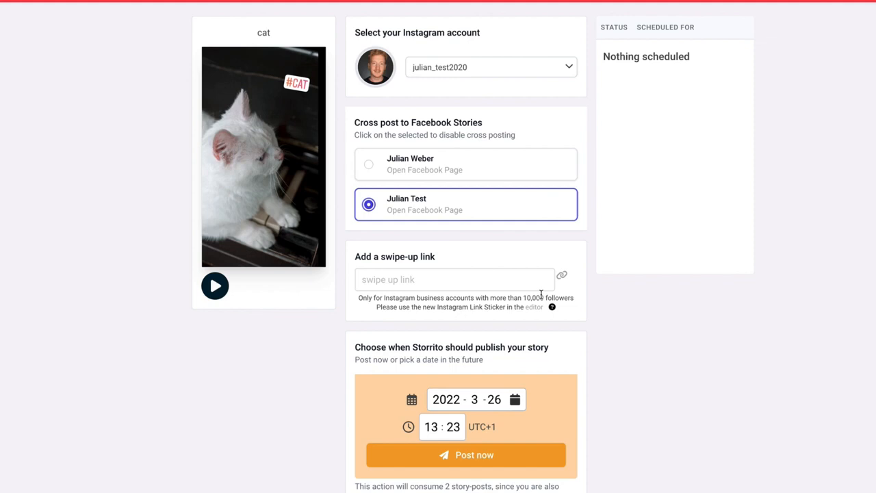
left_click(455, 280)
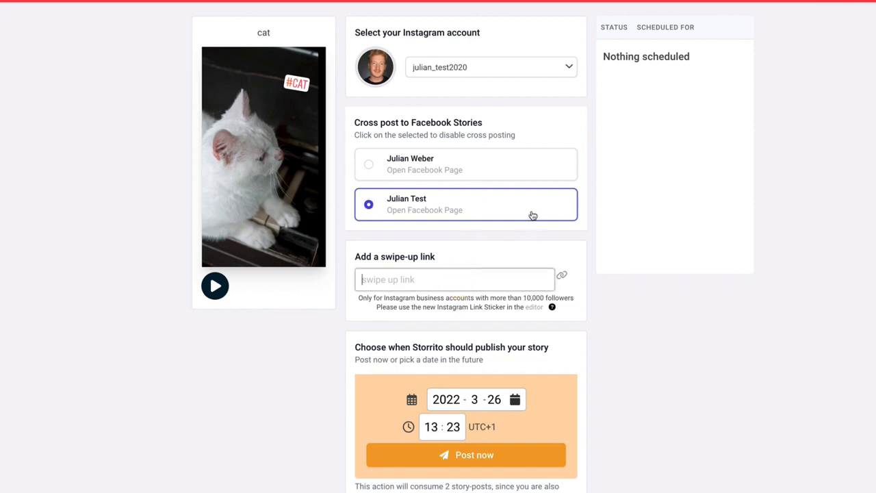
mouse_move(515, 399)
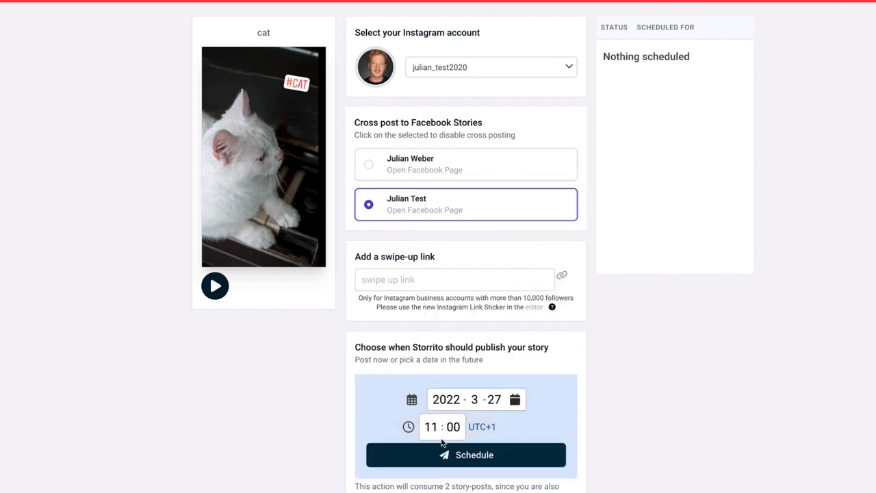
mouse_move(534, 465)
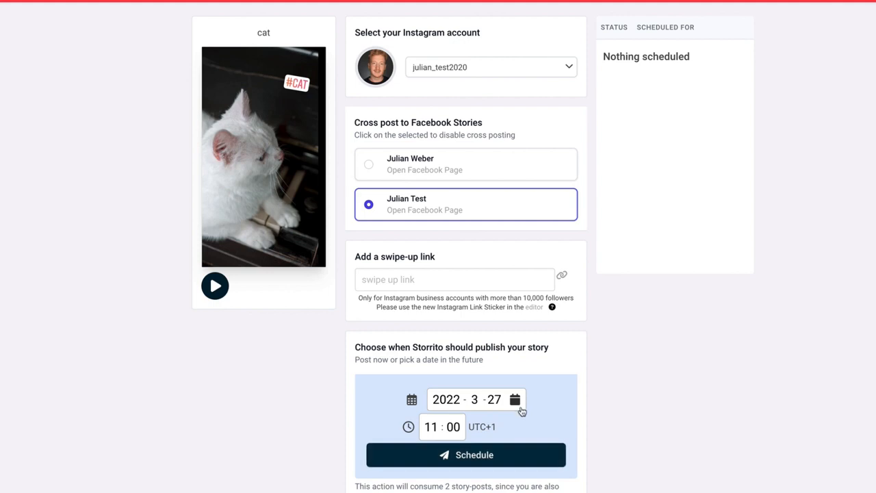
Pick 26 March in the calendar, then publish the cat story immediately to Instagram and Facebook.
left_click(515, 400)
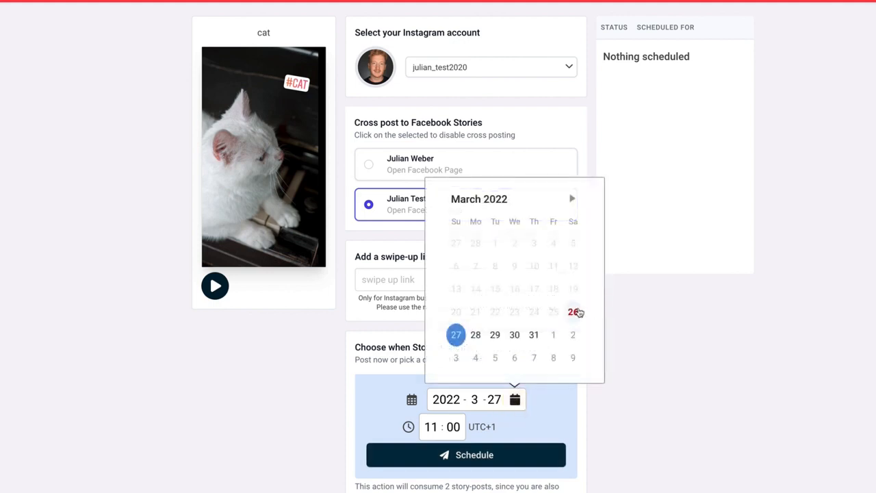
left_click(573, 312)
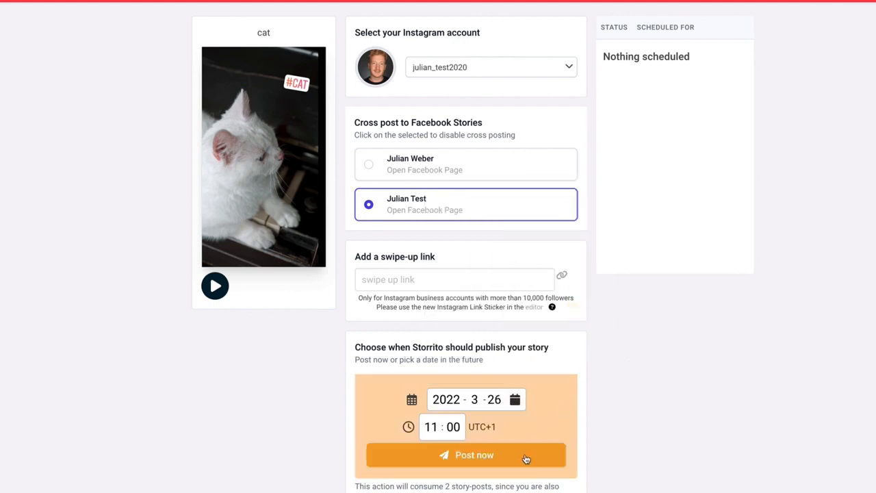
left_click(465, 454)
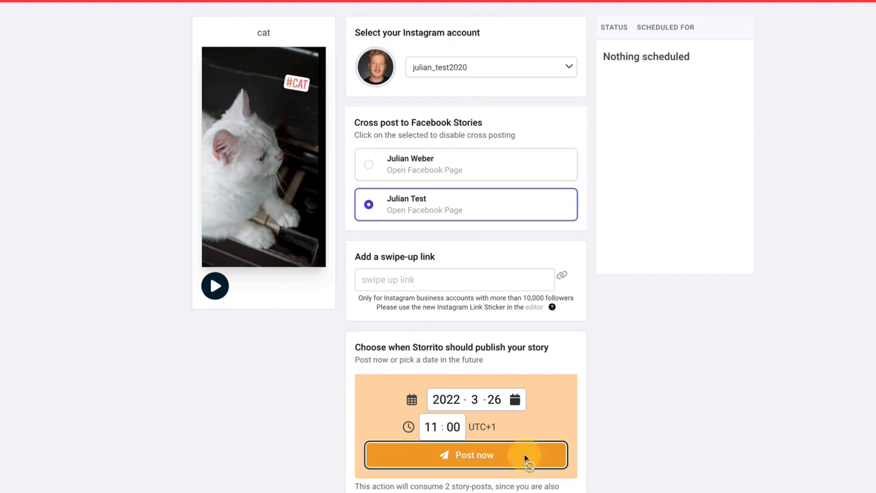
left_click(465, 455)
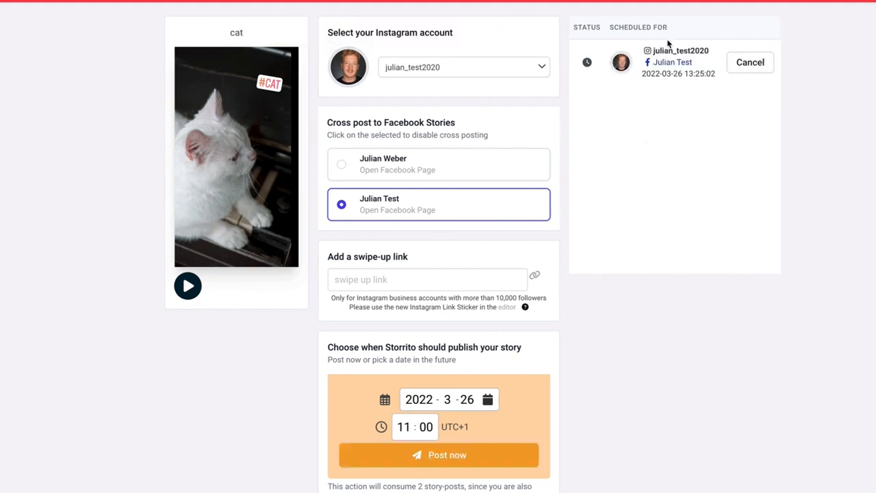
mouse_move(630, 90)
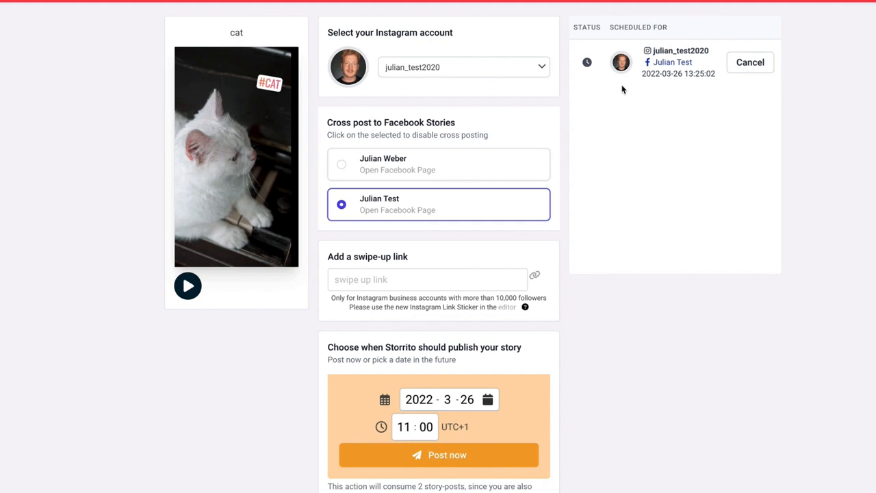
mouse_move(696, 93)
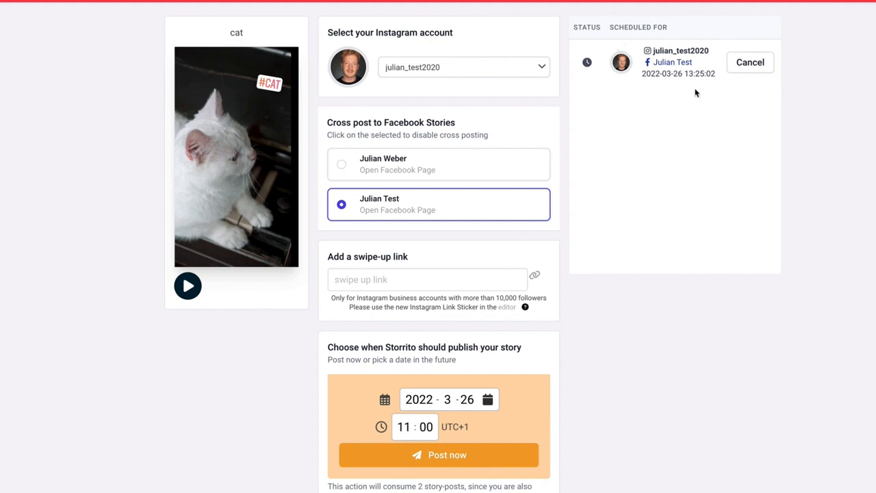
mouse_move(623, 102)
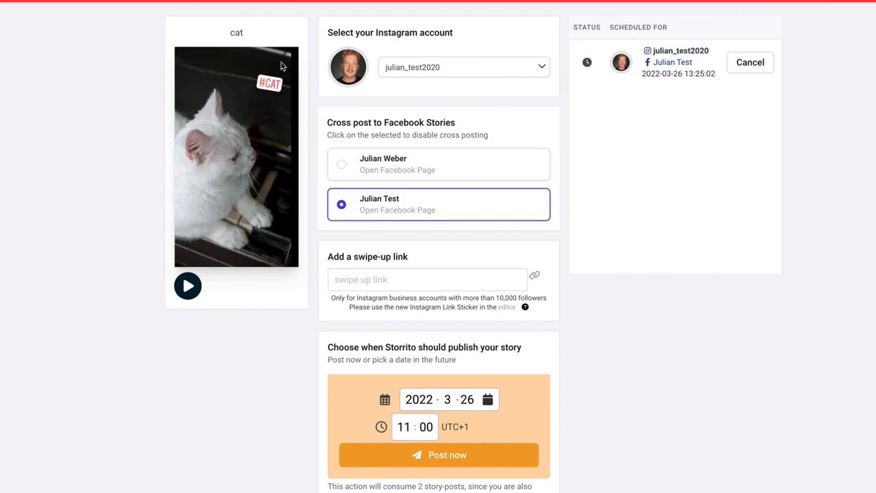
left_click(438, 455)
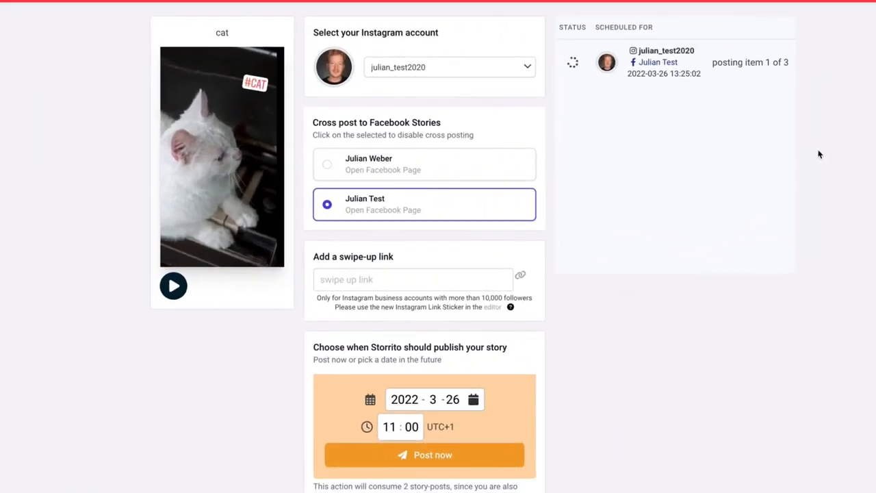
mouse_move(777, 74)
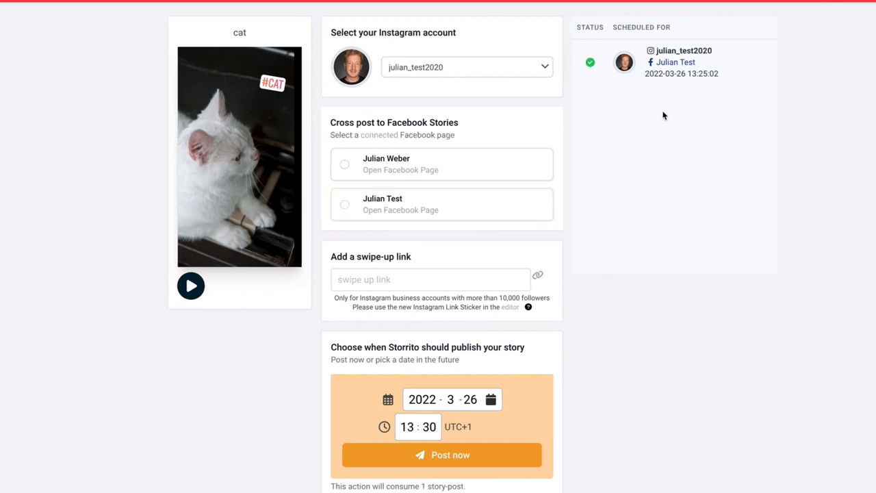
mouse_move(596, 77)
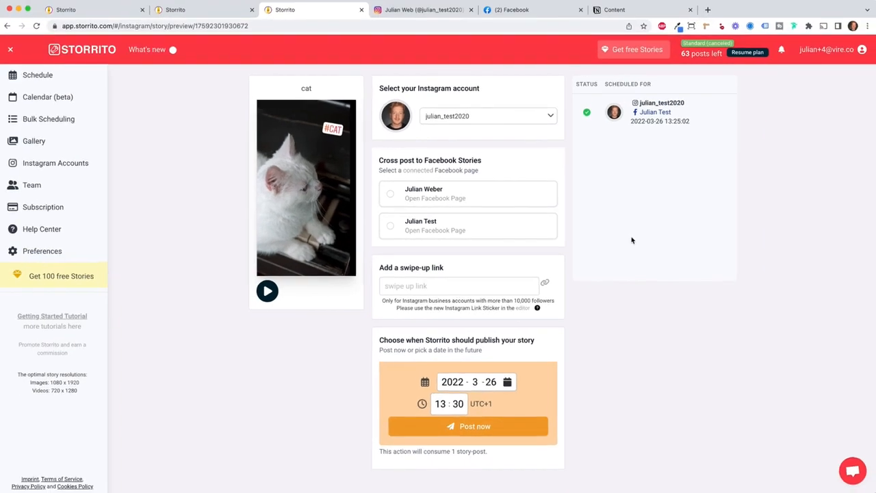
View the live #CAT story on the julian_test2020 Instagram profile, then return to Storrito.
left_click(424, 11)
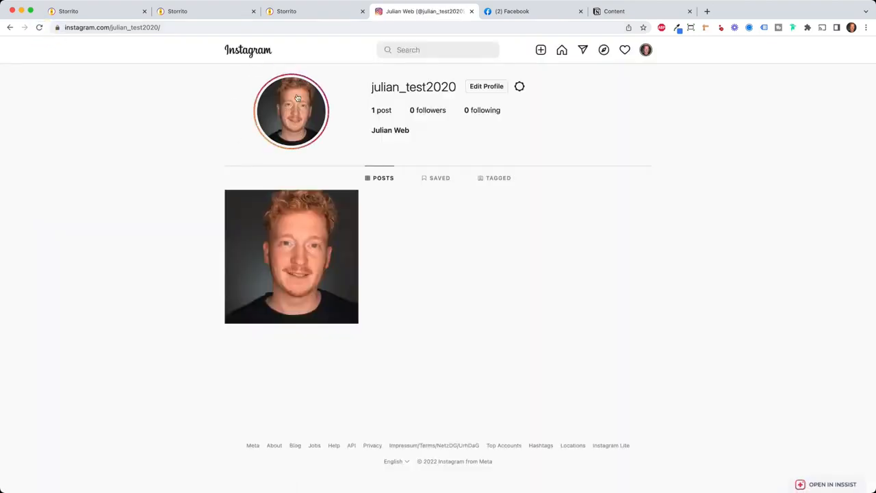
left_click(290, 111)
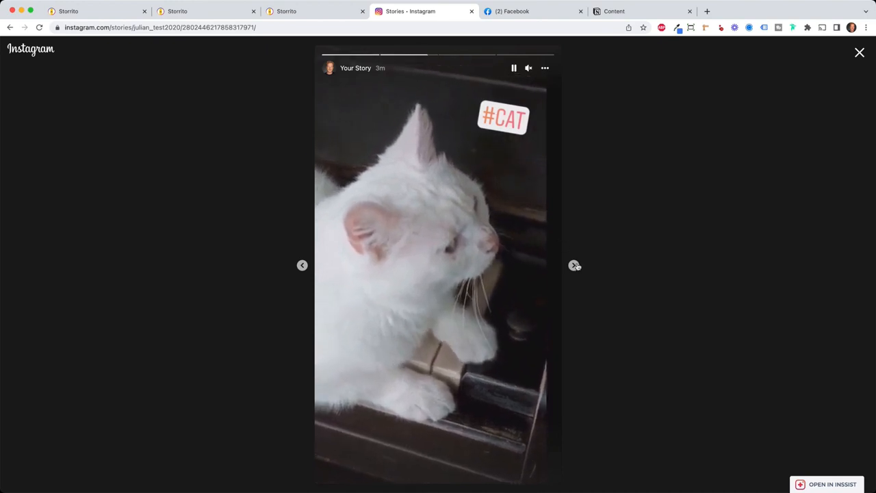
left_click(574, 266)
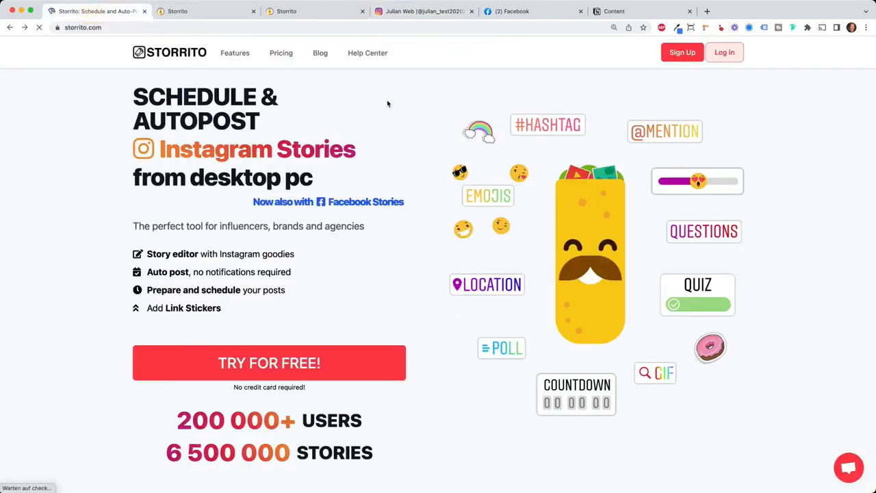
mouse_move(430, 104)
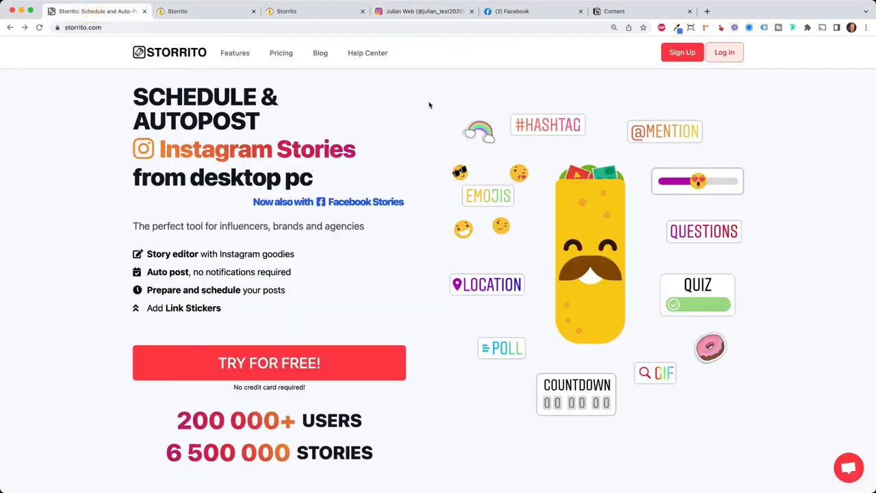
mouse_move(427, 109)
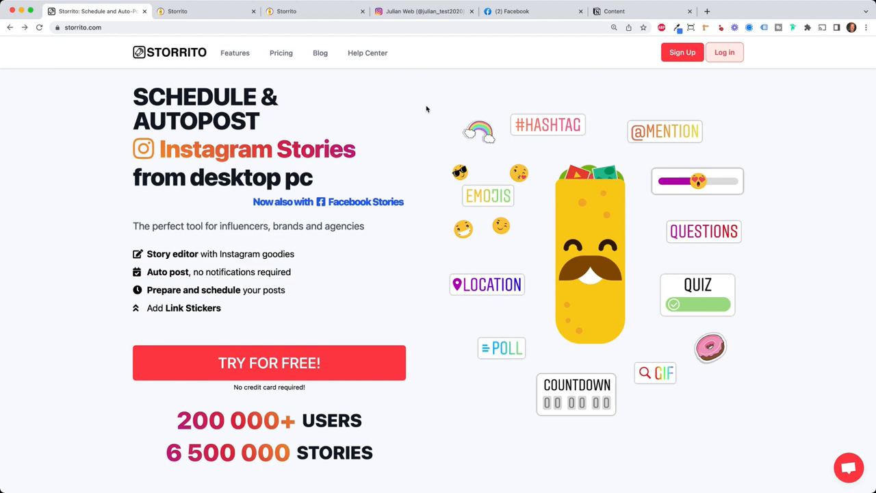
mouse_move(396, 284)
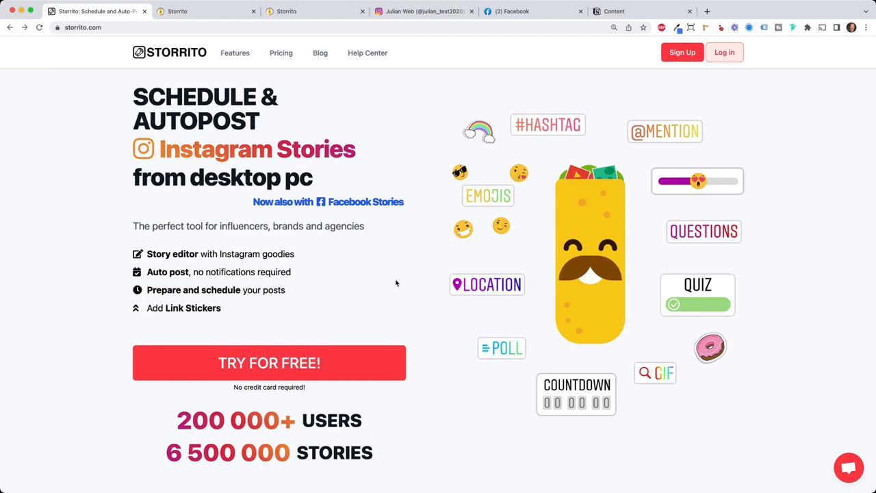
mouse_move(259, 227)
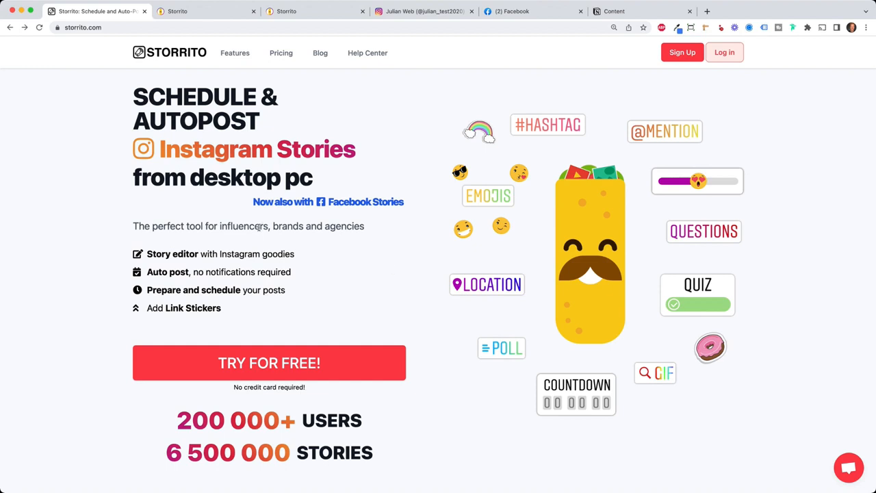
mouse_move(37, 203)
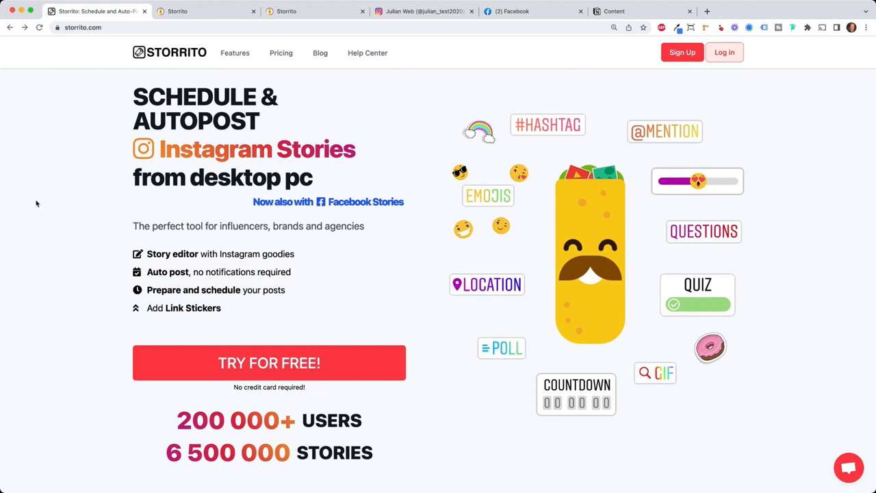
mouse_move(44, 197)
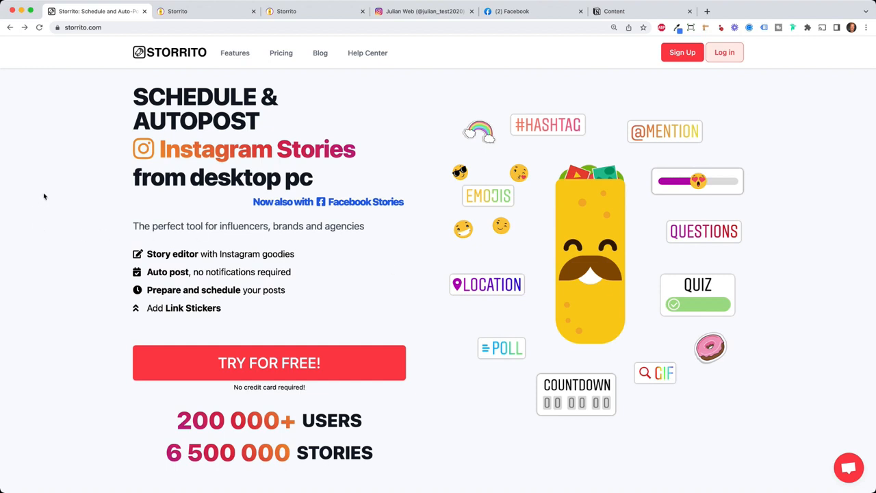